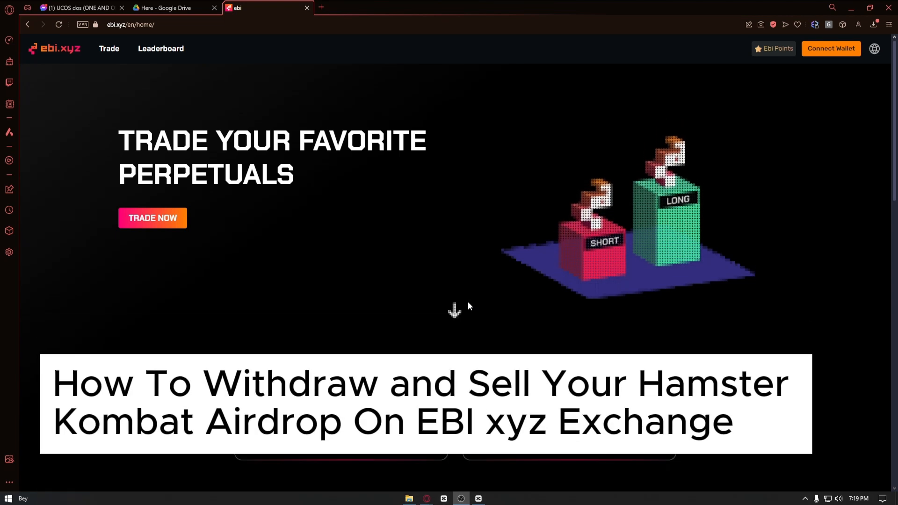
{"action": "mouse_move", "coordinate": [395, 291]}
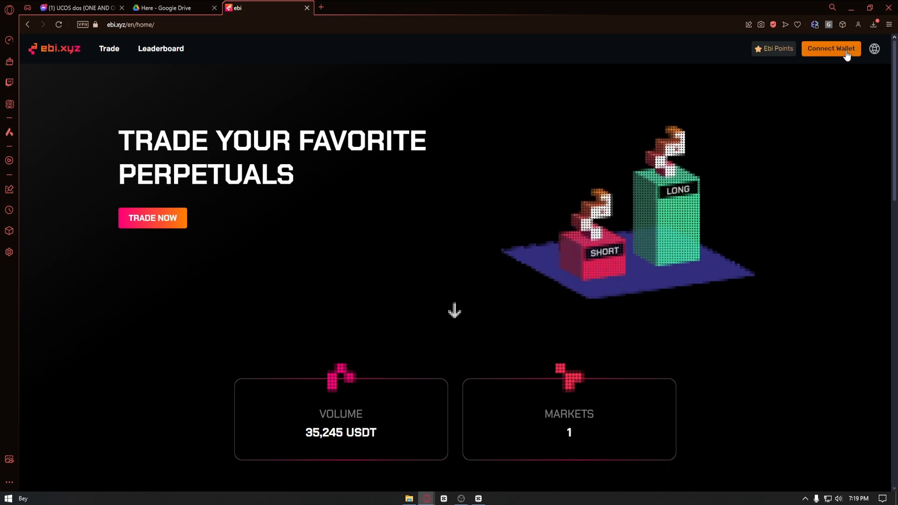
Step: Attempt a MetaMask wallet connection, then go to the HMSTR_SPOT/USDT trade page
{"action": "left_click", "coordinate": [831, 48]}
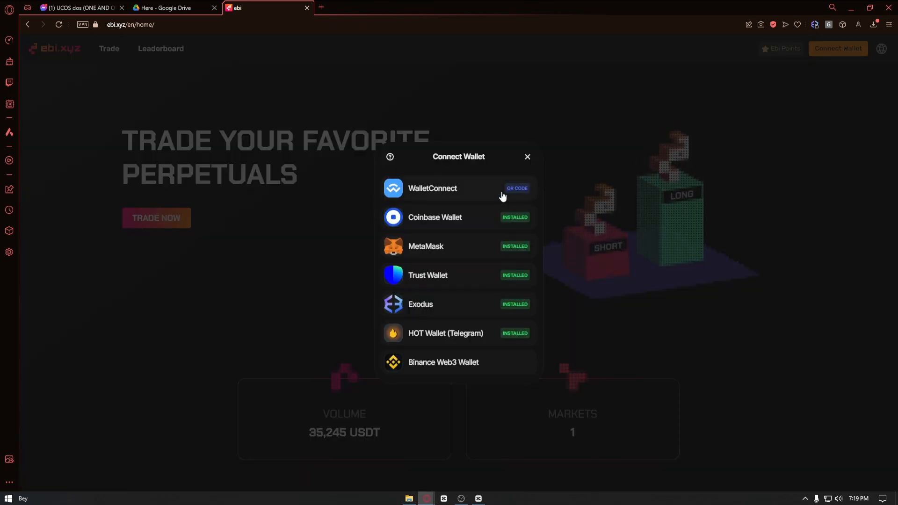
{"action": "mouse_move", "coordinate": [437, 285]}
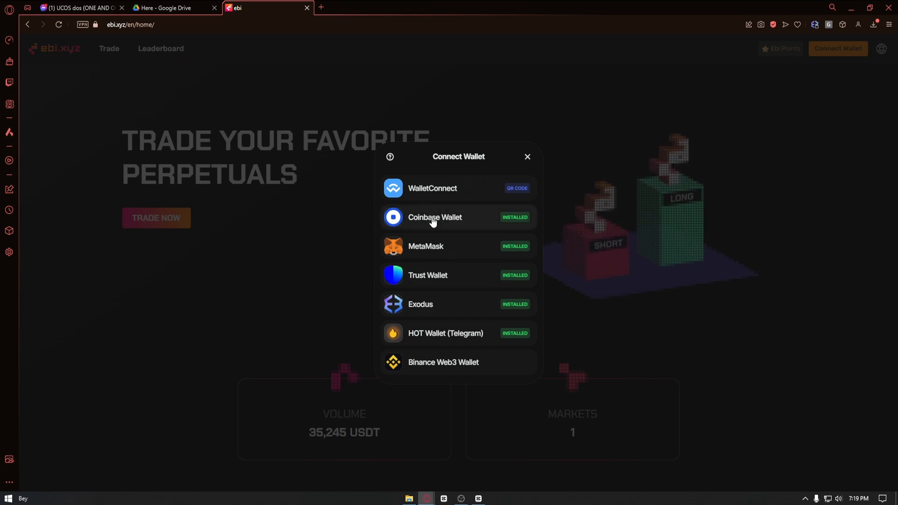
{"action": "left_click", "coordinate": [435, 217]}
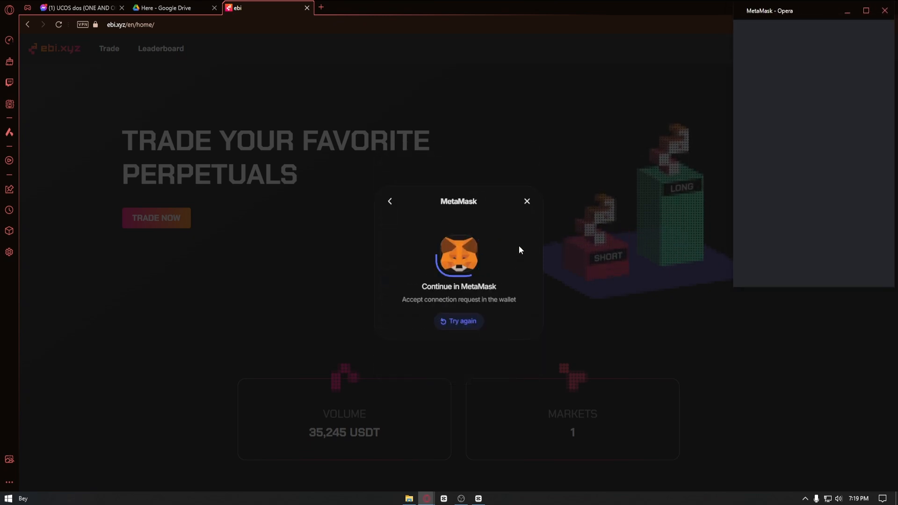
{"action": "left_click", "coordinate": [527, 201]}
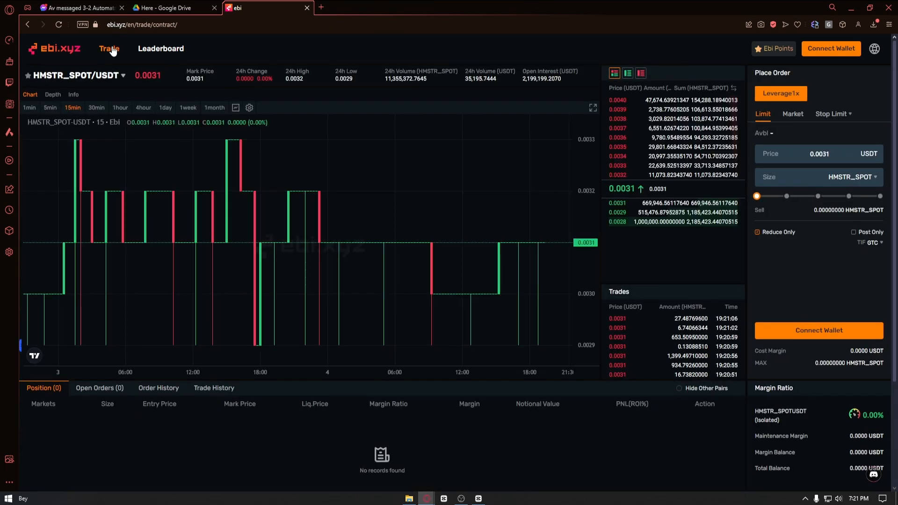
{"action": "mouse_move", "coordinate": [83, 132]}
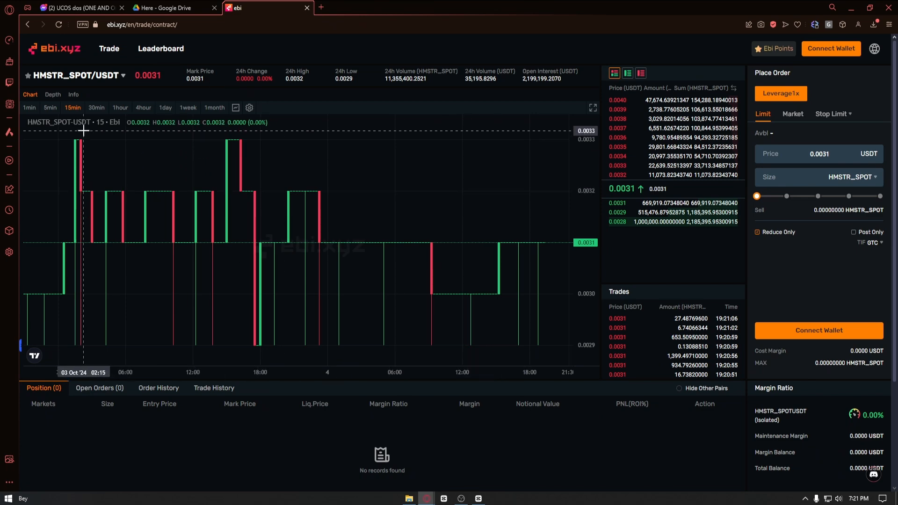
{"action": "left_click", "coordinate": [75, 75]}
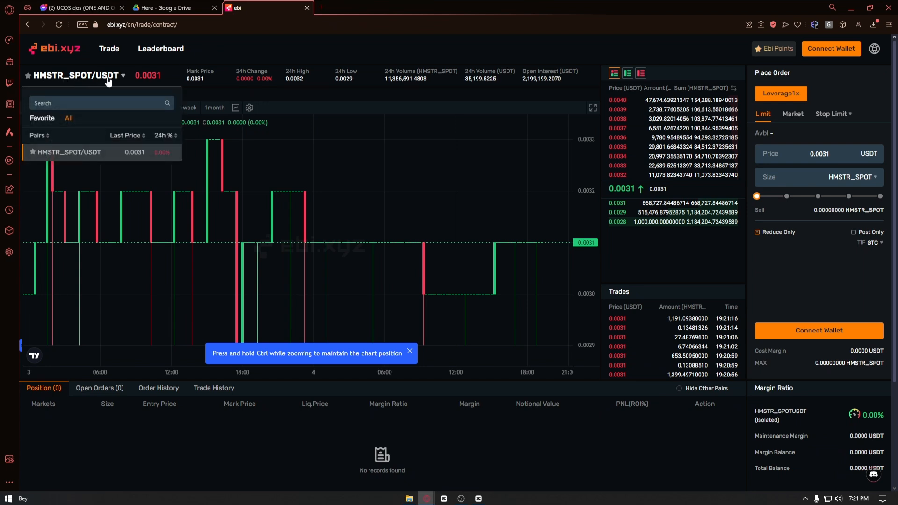
{"action": "mouse_move", "coordinate": [51, 79]}
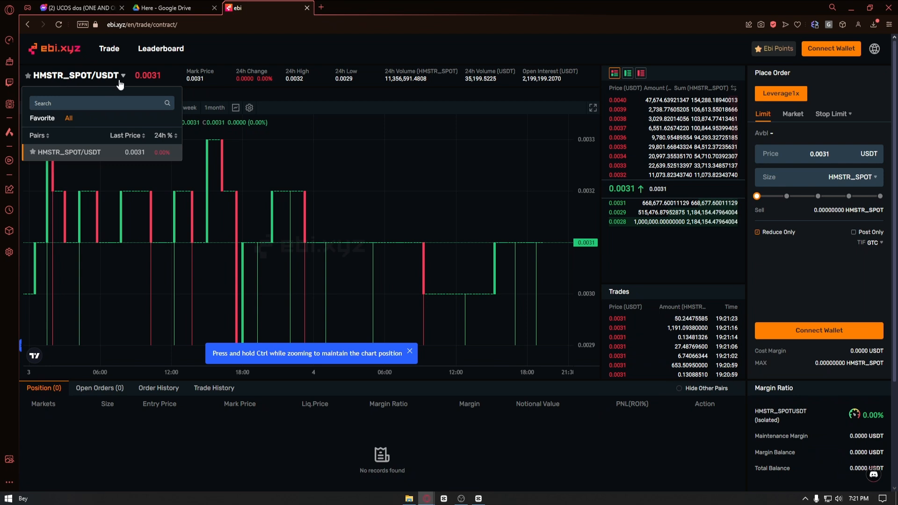
{"action": "mouse_move", "coordinate": [375, 145]}
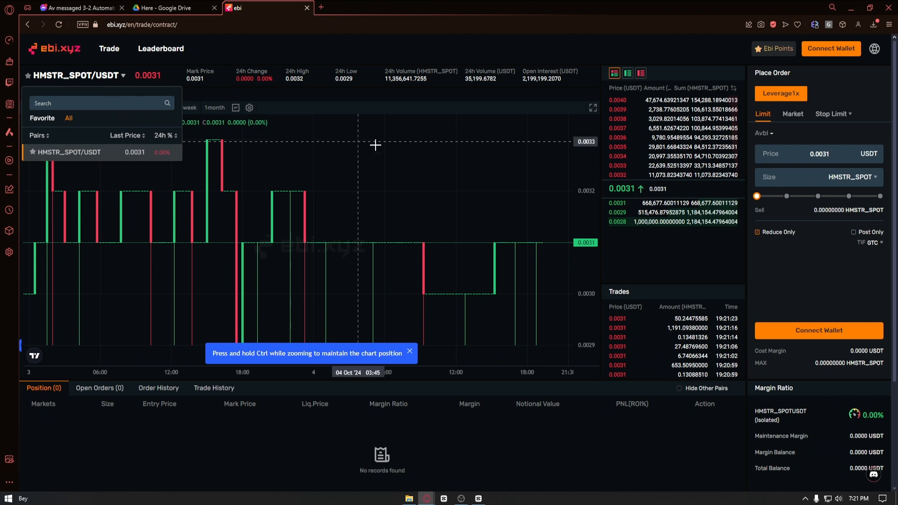